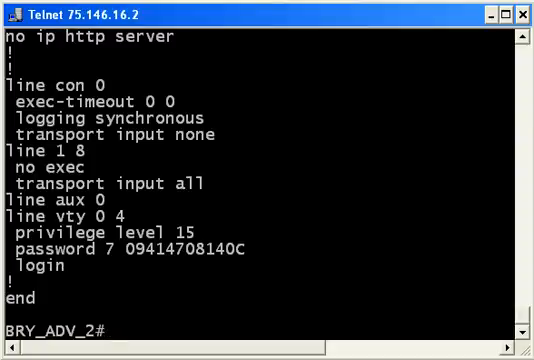
Step: Run 'show running-config' to list the access server's ip host entries for R1–R3
type("show")
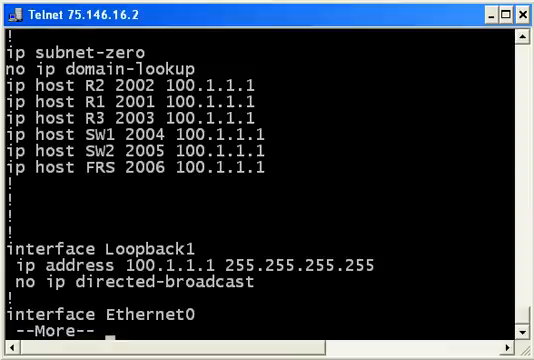
Step: Page through the rest of the configuration to 'end' and the BRY_ADV_2# prompt
key("space")
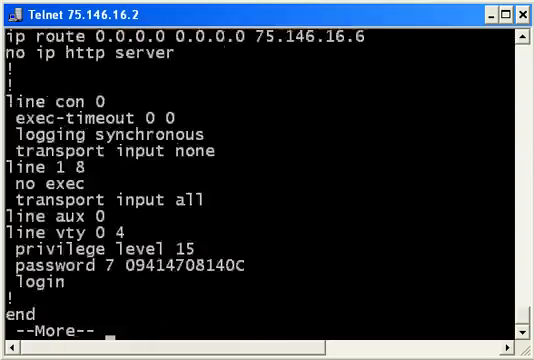
key("space")
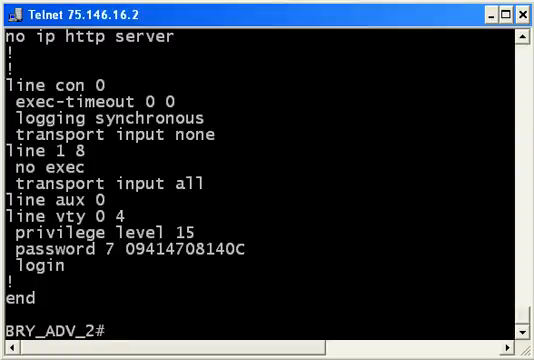
Step: Clear async line 01 and redisplay the configuration listing
type("clear")
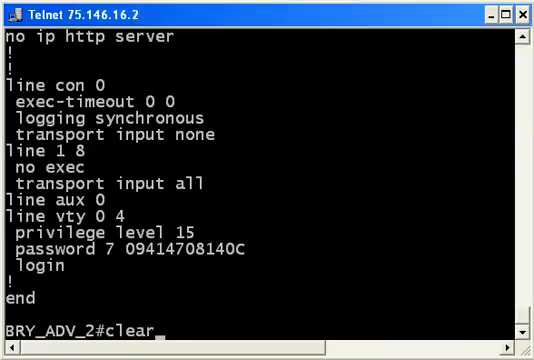
type("line")
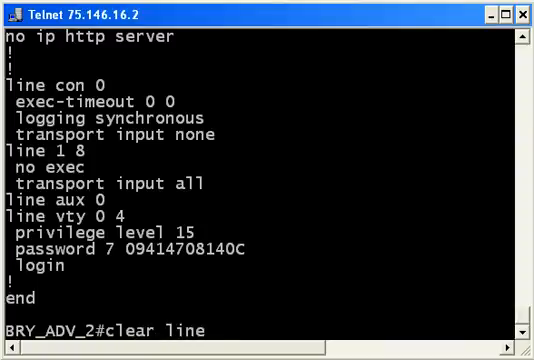
type("01")
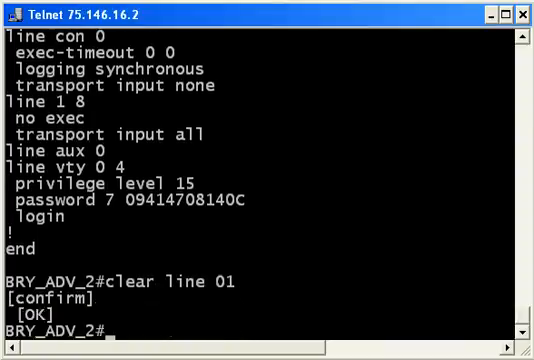
type("clear line 0")
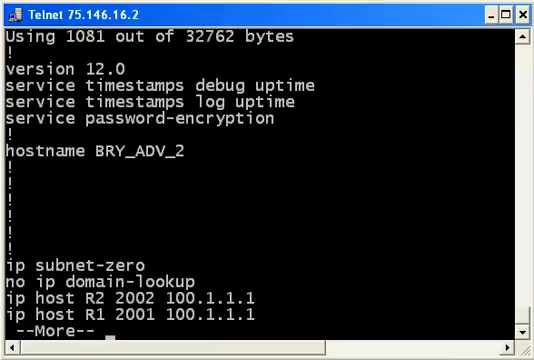
Step: Quit the listing and reverse-telnet to R1, then suspend back to BRY_ADV_2
key("space")
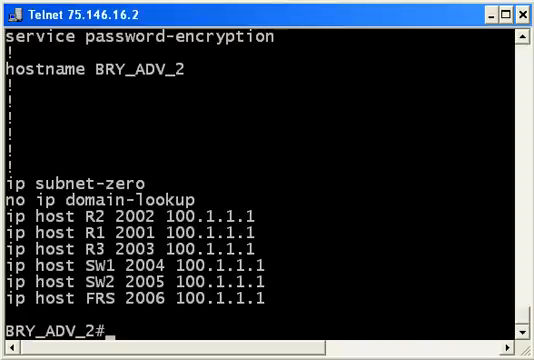
type("r1")
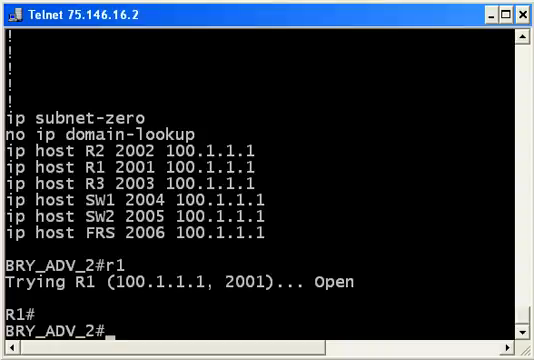
Step: Connect to R2 and R3 by host name, suspending each session
type("r2")
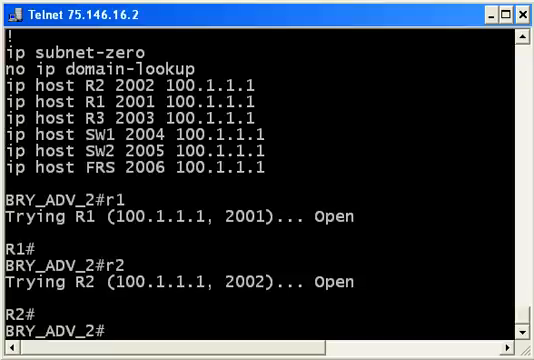
type("r3")
type("r")
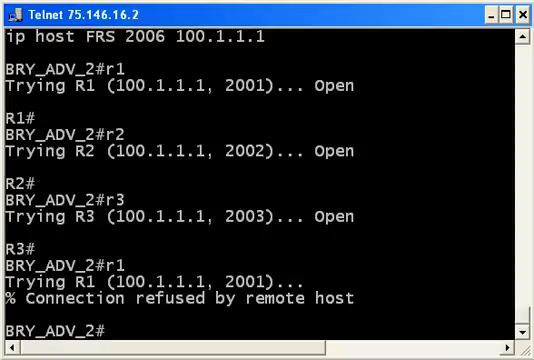
Step: Resume connection 1, attempt a new R3 connection, then resume connection 3
type("1")
type("2")
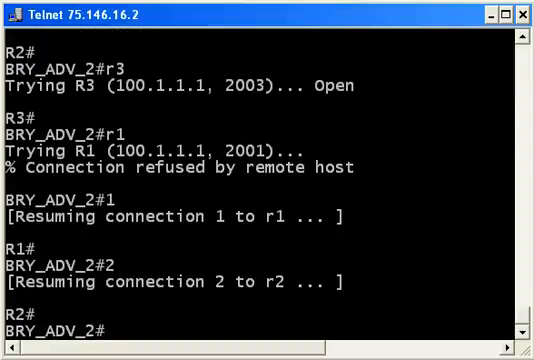
type("r3")
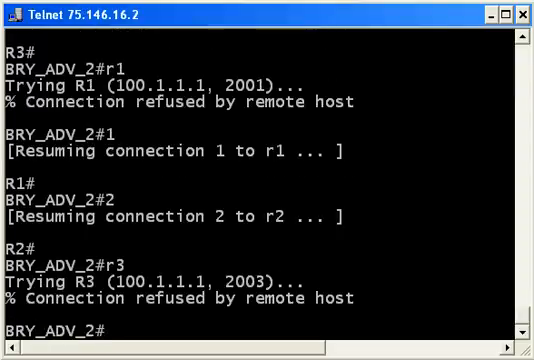
type("3")
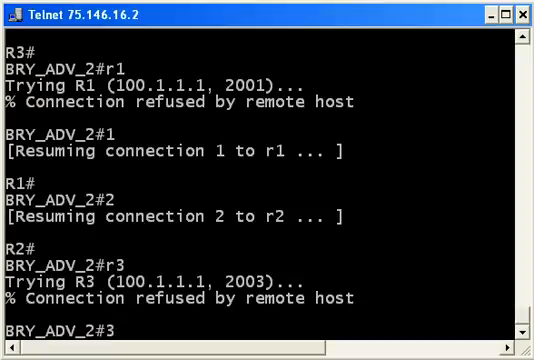